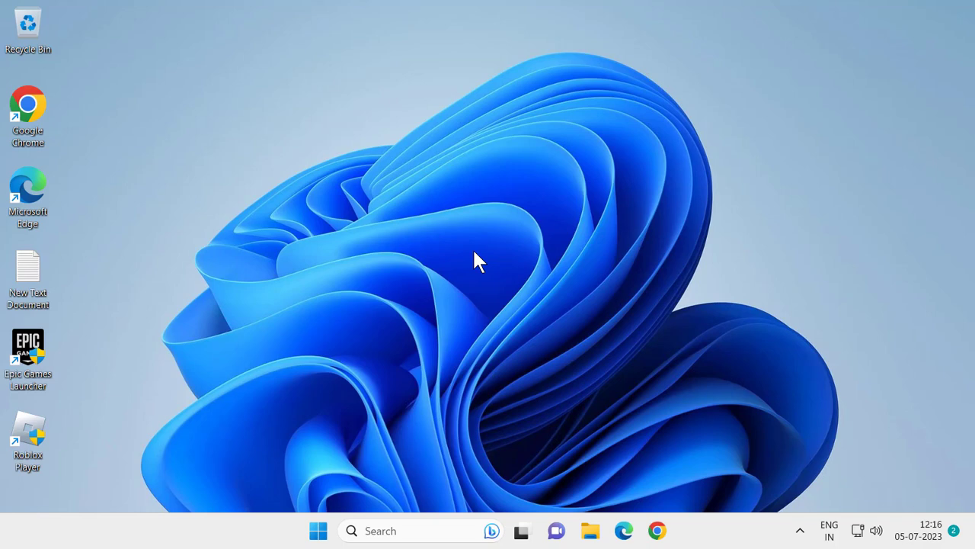
mouse_move(400, 530)
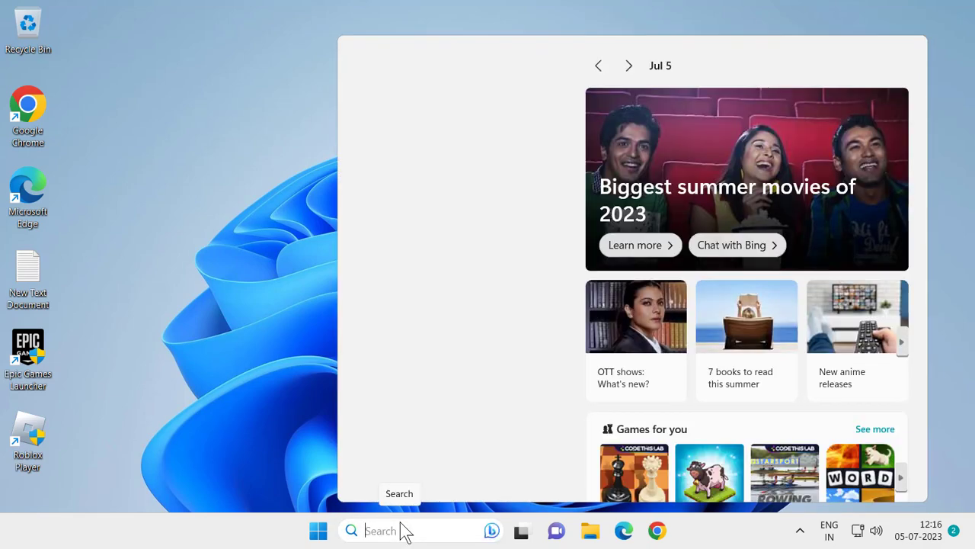
- Launch Registry Editor from search and expand HKEY_CURRENT_USER
type("registry Editor")
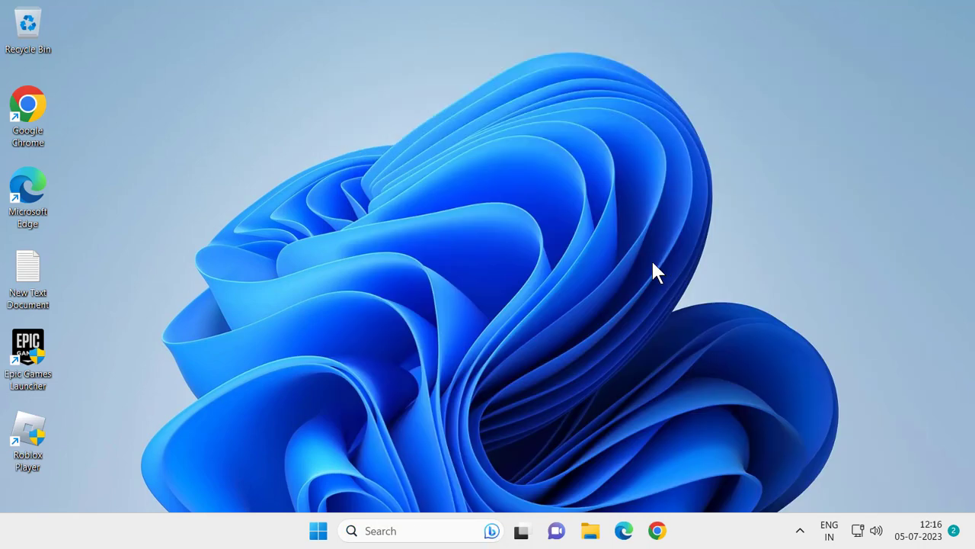
mouse_move(442, 396)
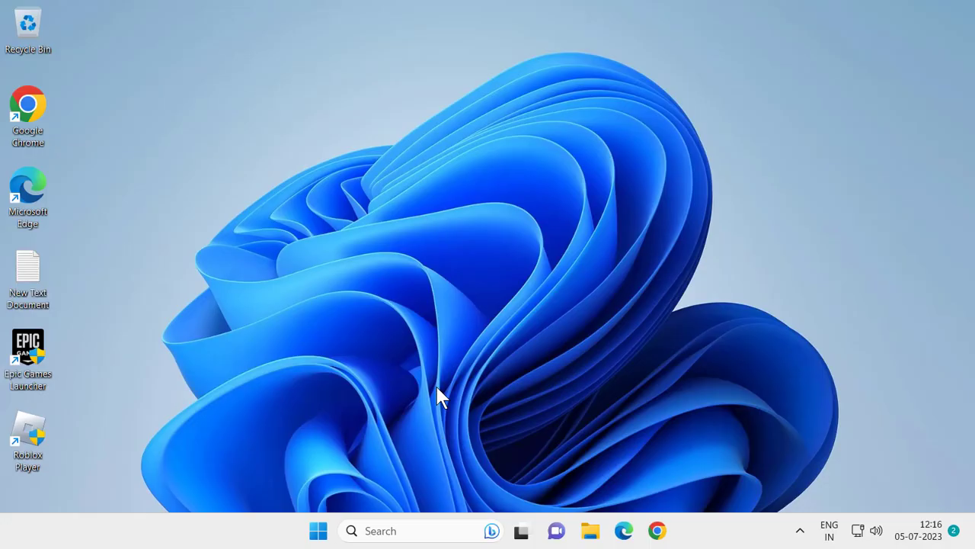
left_click(674, 531)
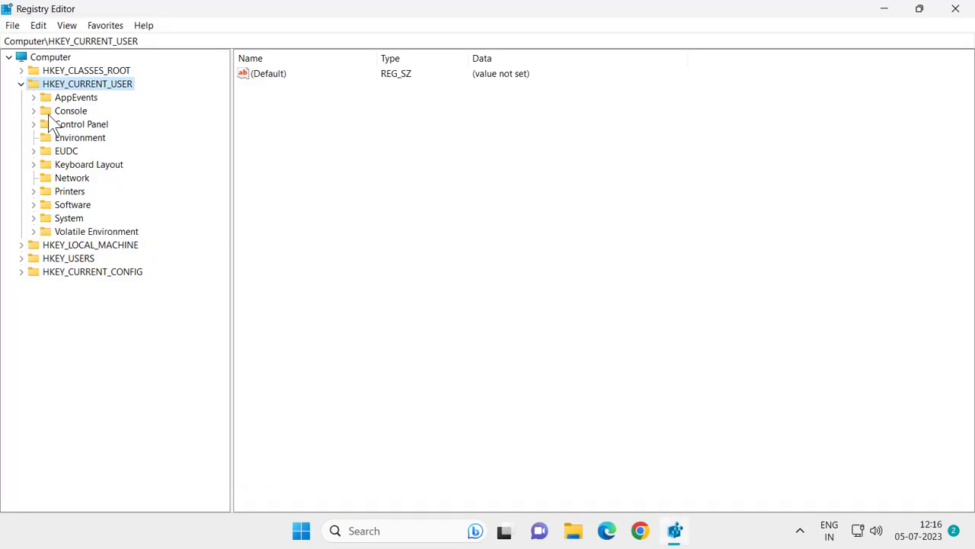
left_click(22, 83)
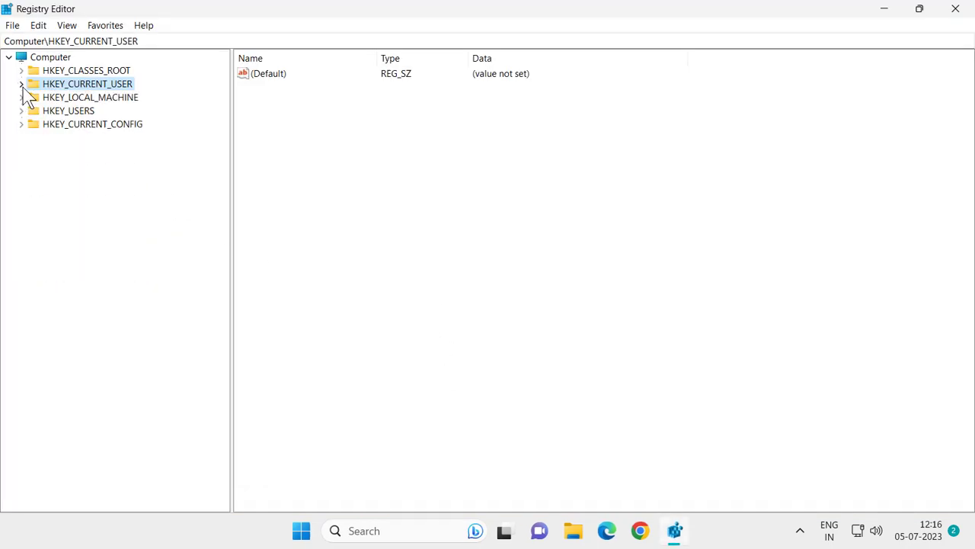
left_click(22, 84)
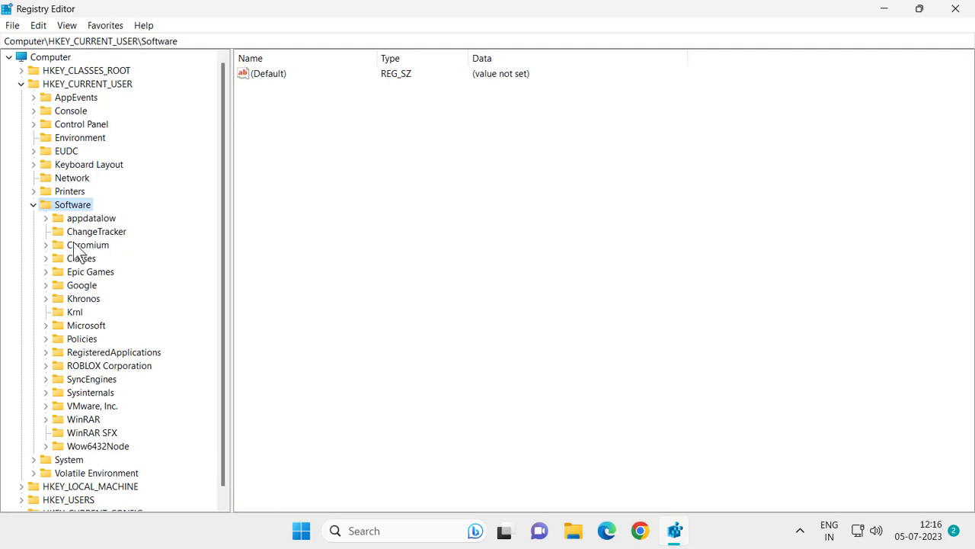
mouse_move(85, 356)
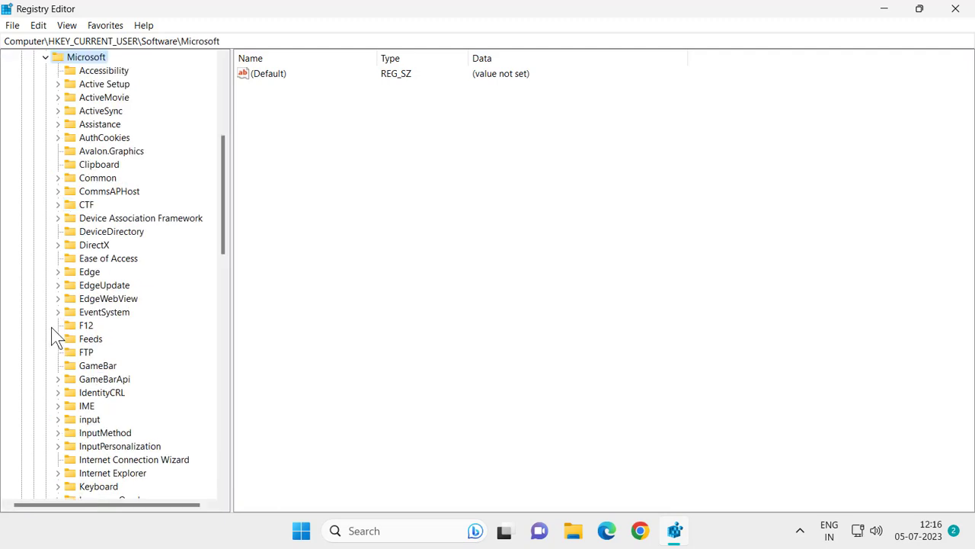
- Drill through Software\Microsoft\Windows\CurrentVersion to Explorer and open its Advanced subkey
scroll("down", 3)
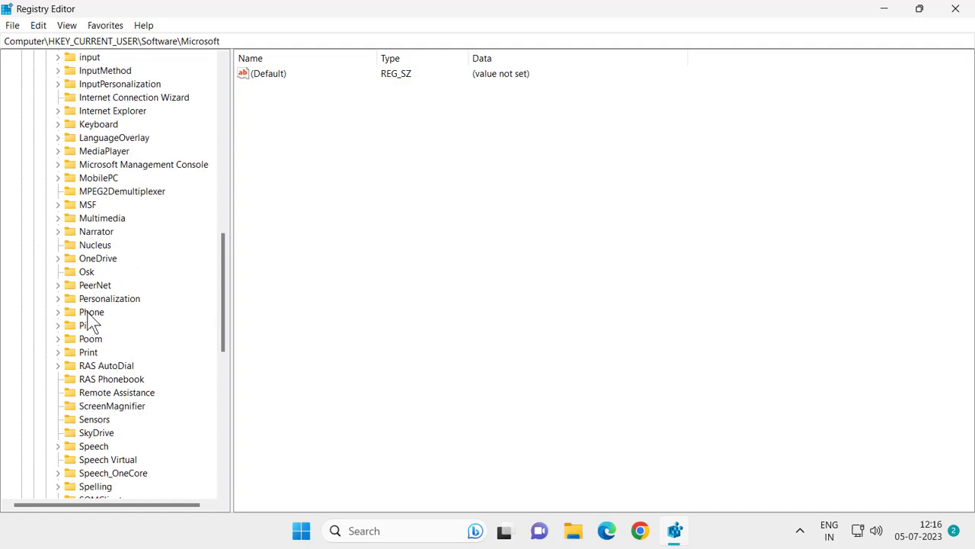
left_click(98, 257)
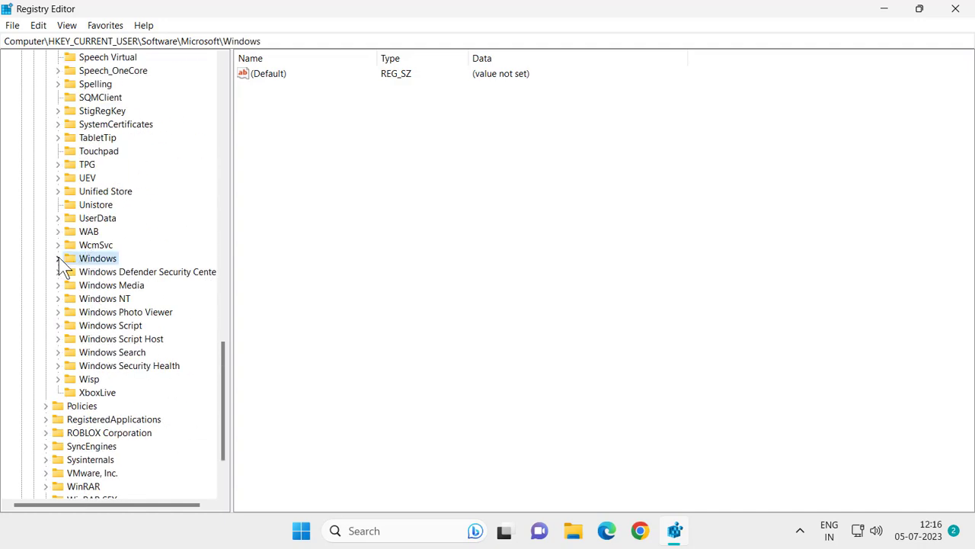
left_click(58, 258)
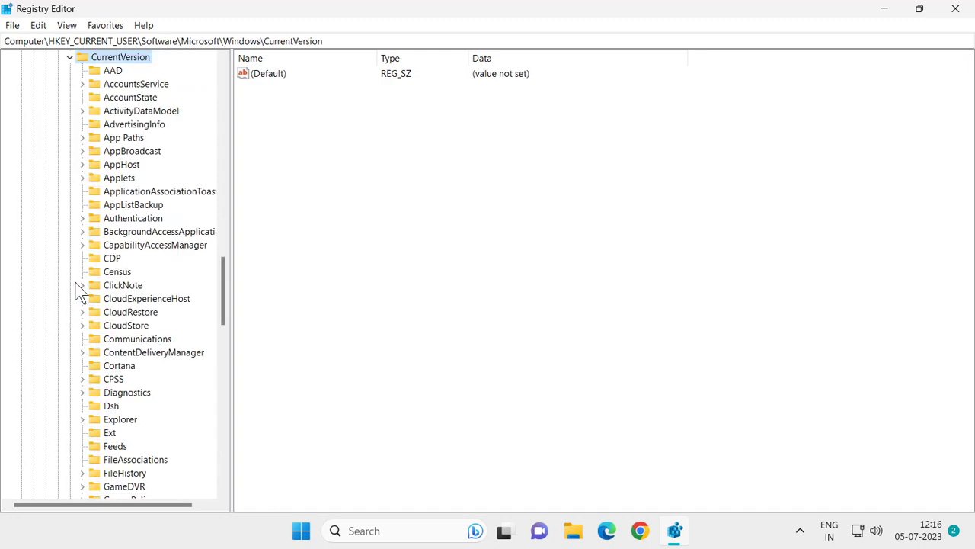
scroll("down", 3)
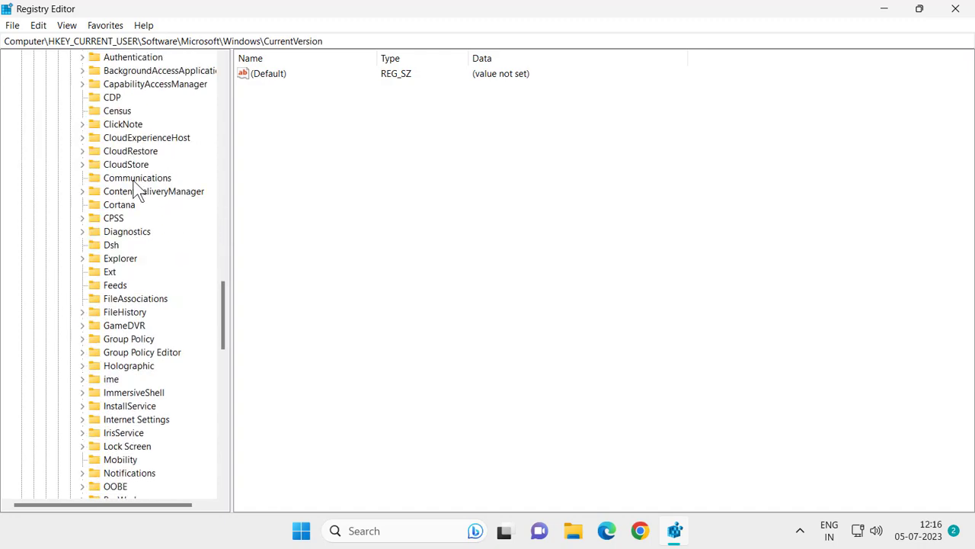
left_click(120, 257)
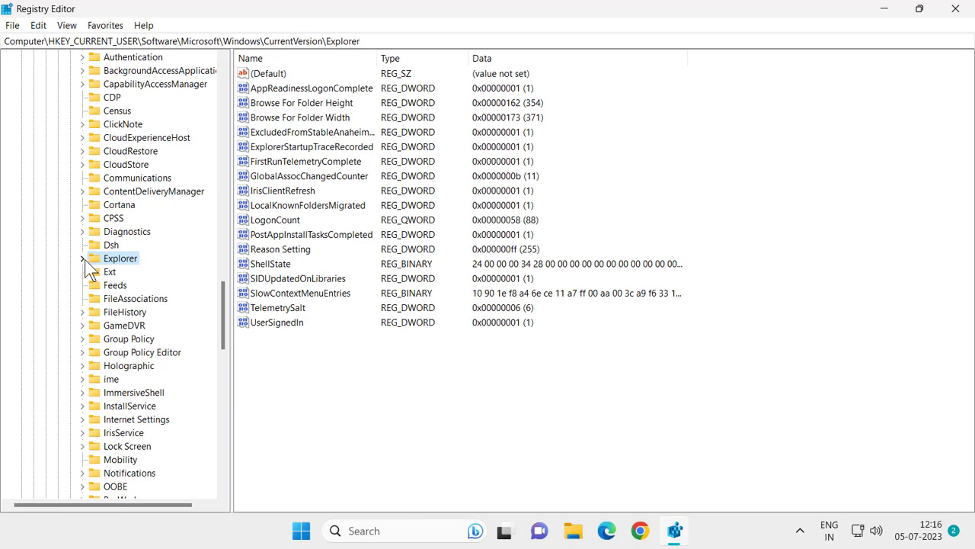
left_click(82, 257)
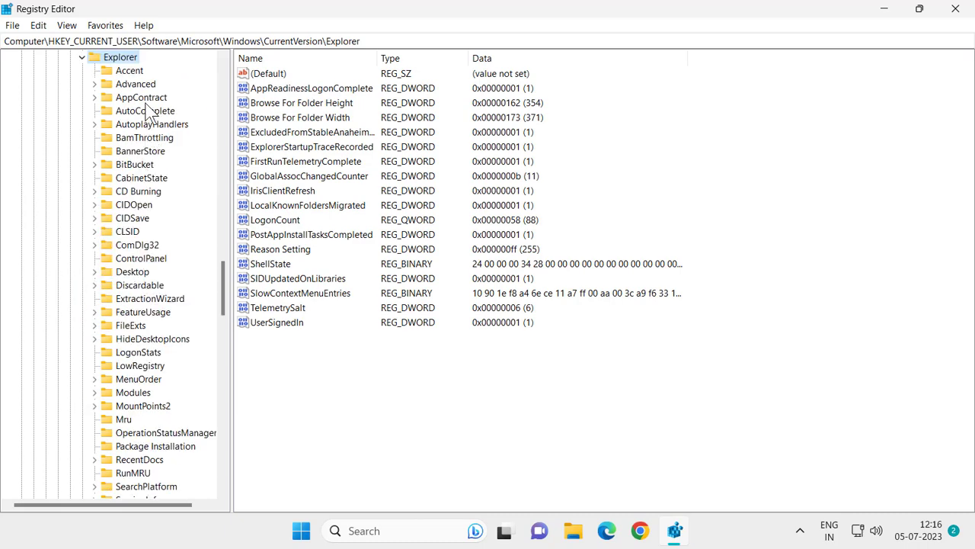
left_click(135, 84)
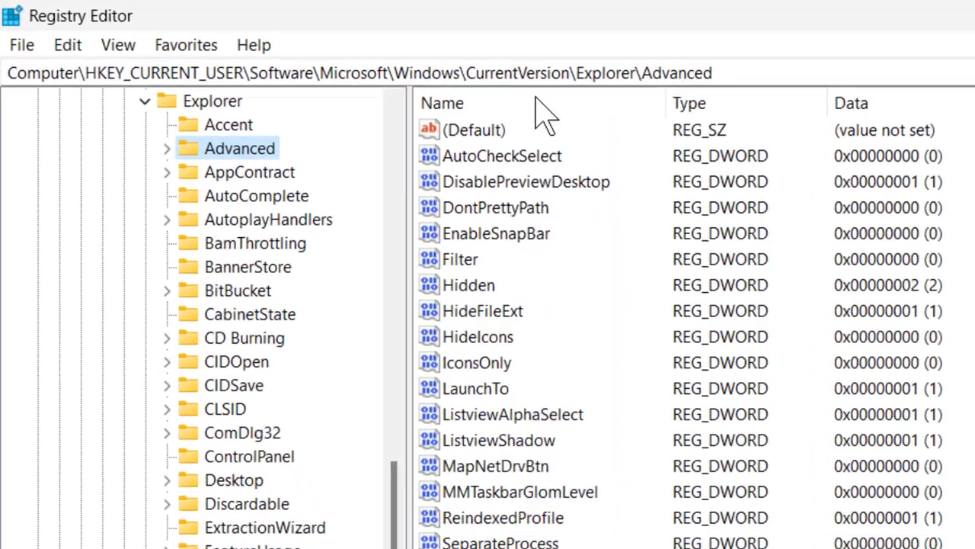
- In the Advanced key's value pane, bring up the New value-type menu
left_click(373, 73)
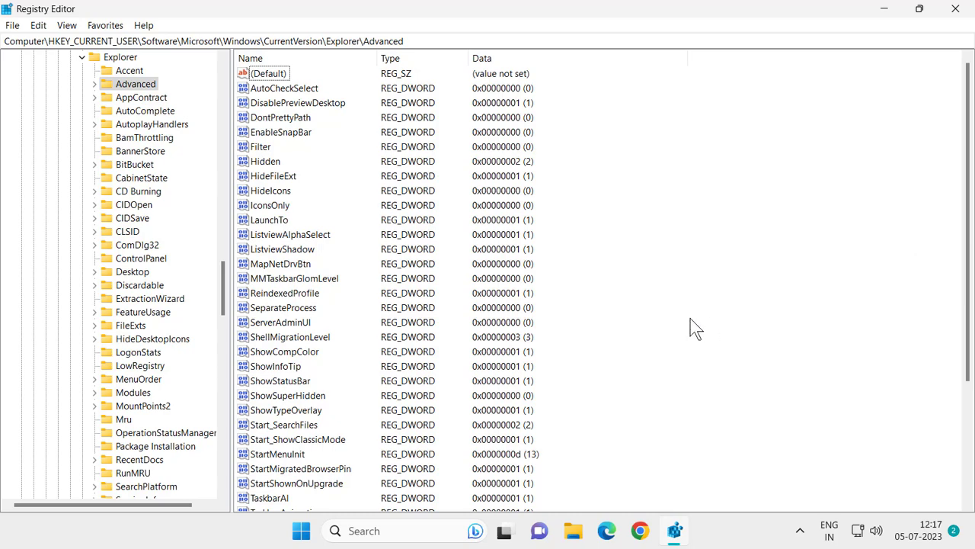
scroll("down", 3)
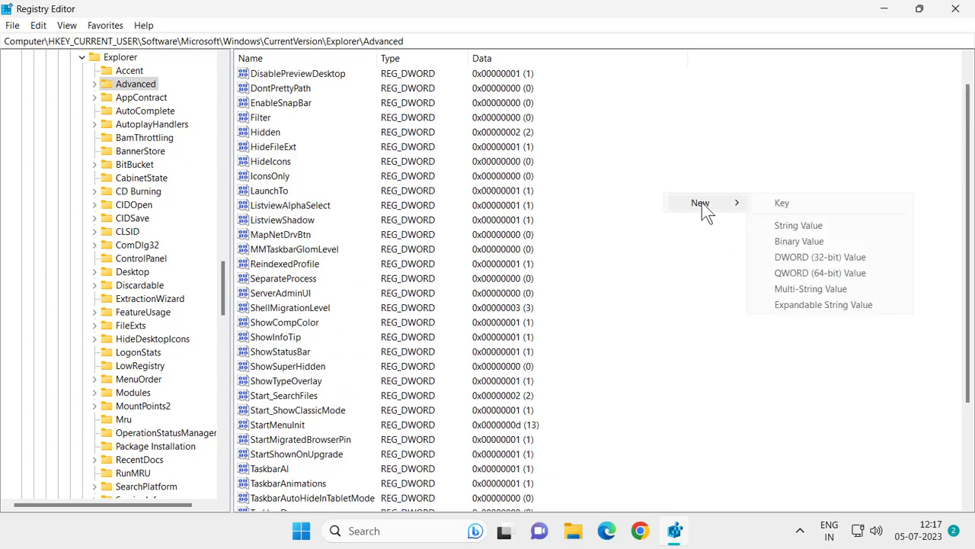
- Add a new 32-bit DWORD value and attempt to name it TaskbarSi
left_click(820, 256)
type("Ta")
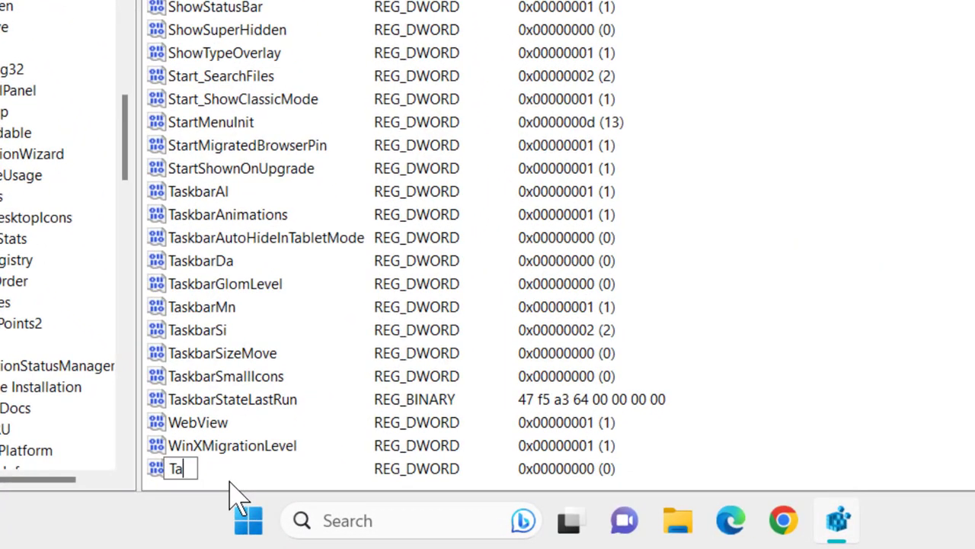
type("sk")
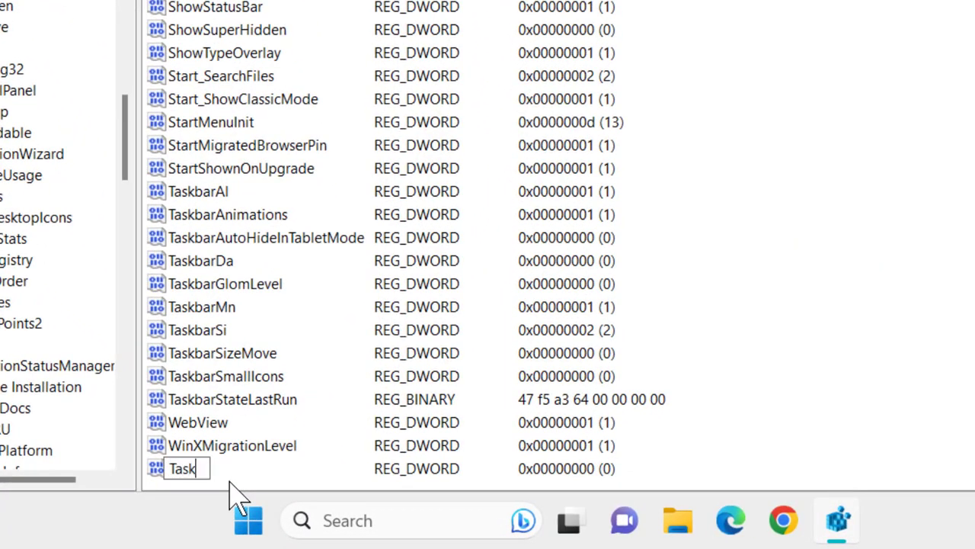
type("bar")
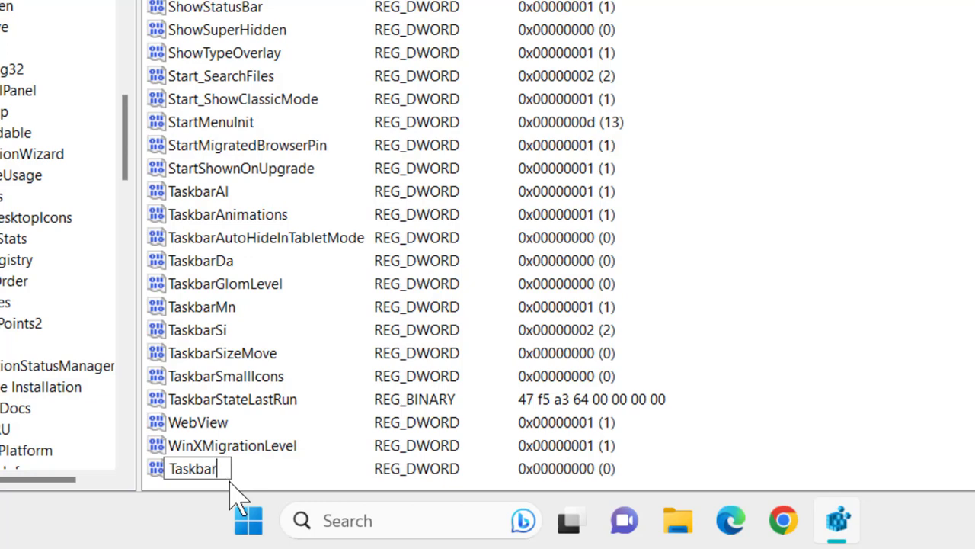
type("Si")
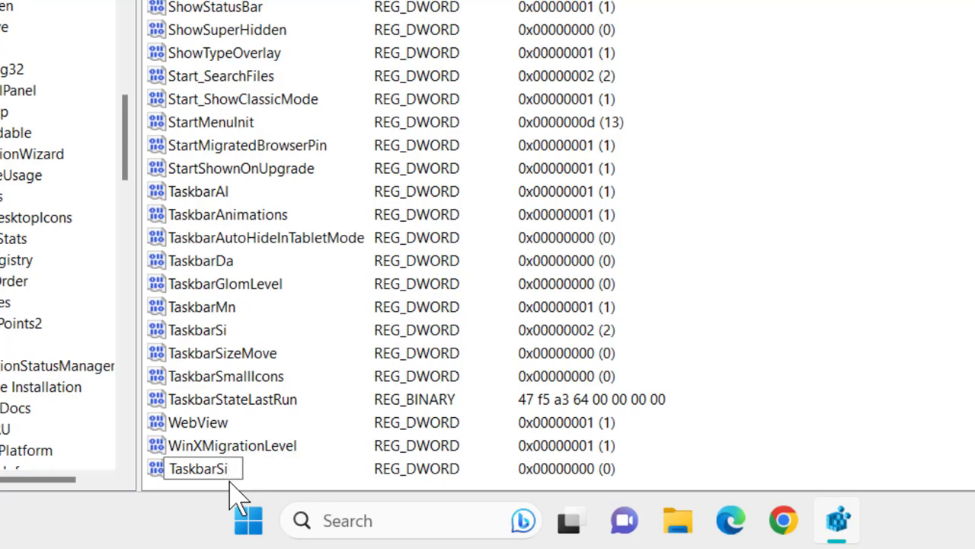
mouse_move(229, 350)
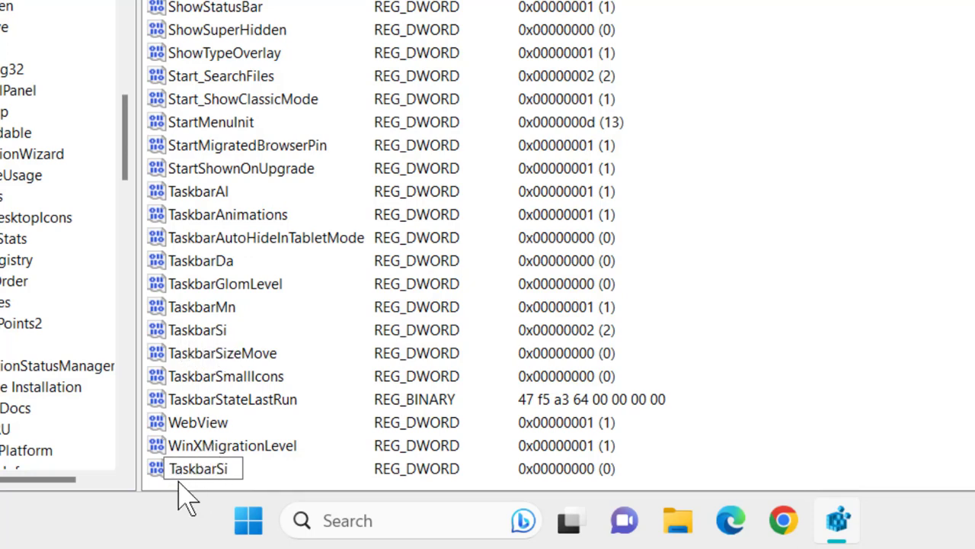
mouse_move(234, 467)
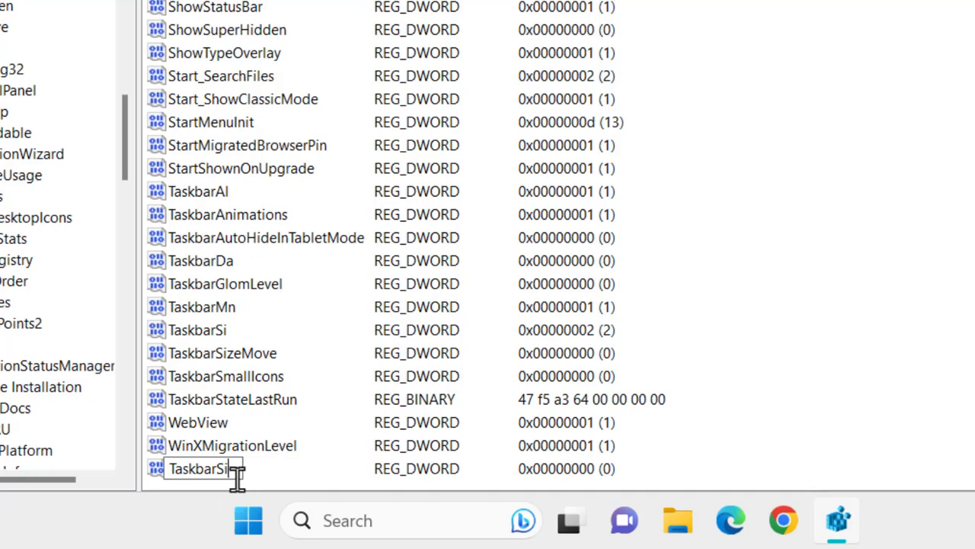
mouse_move(255, 487)
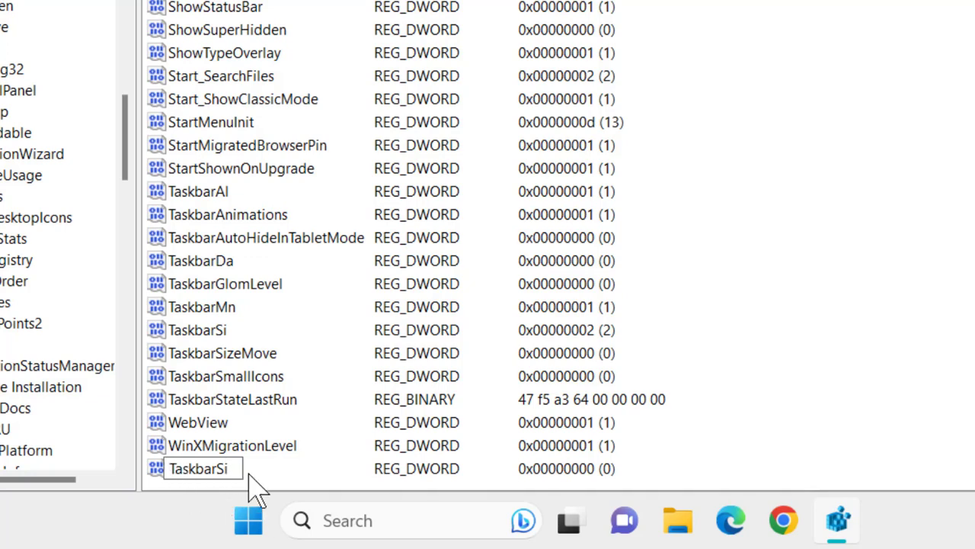
left_click(202, 468)
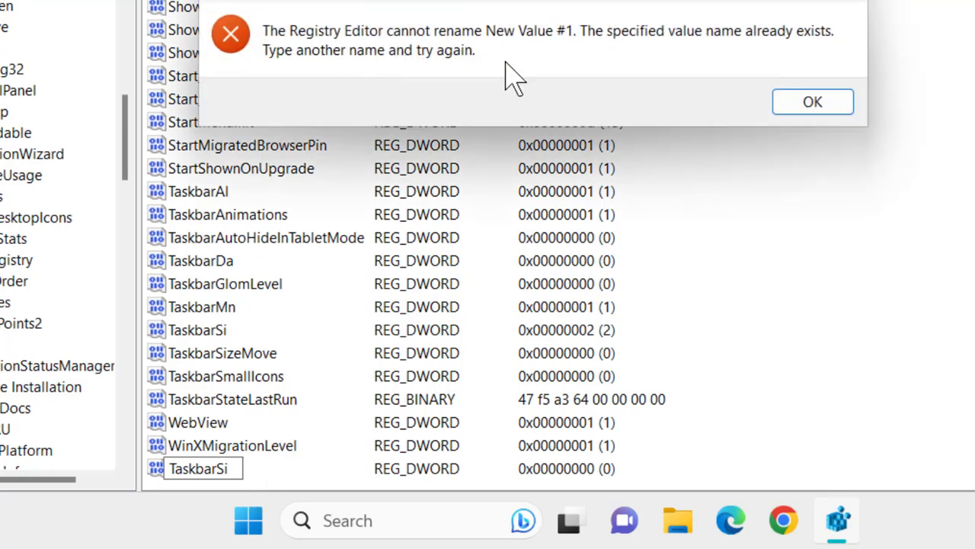
- Dismiss the duplicate-name error and delete New Value #1, confirming the deletion
left_click(812, 101)
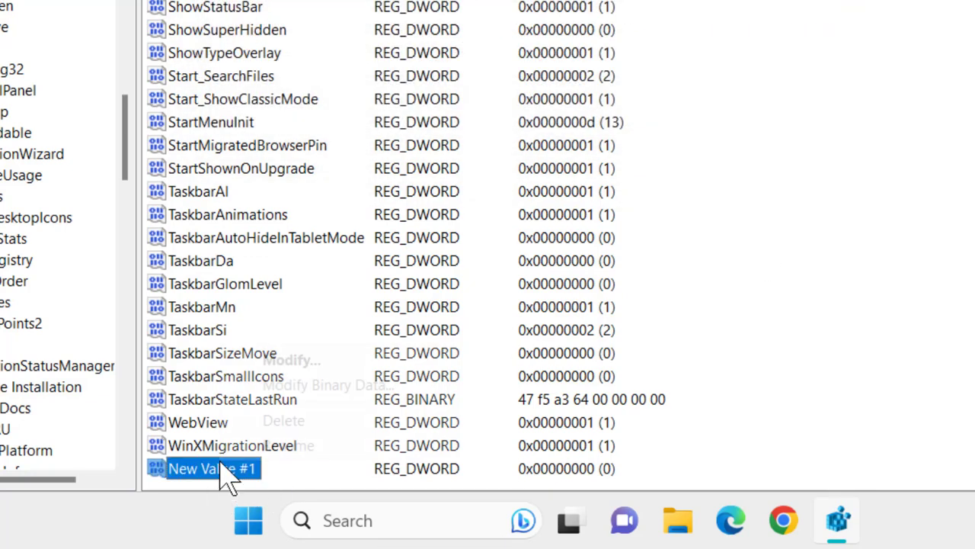
left_click(283, 420)
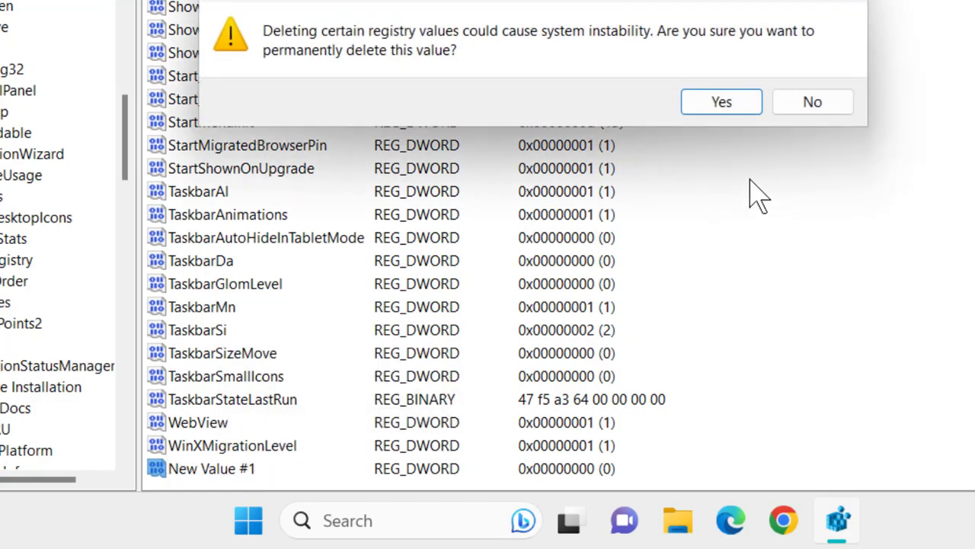
left_click(721, 102)
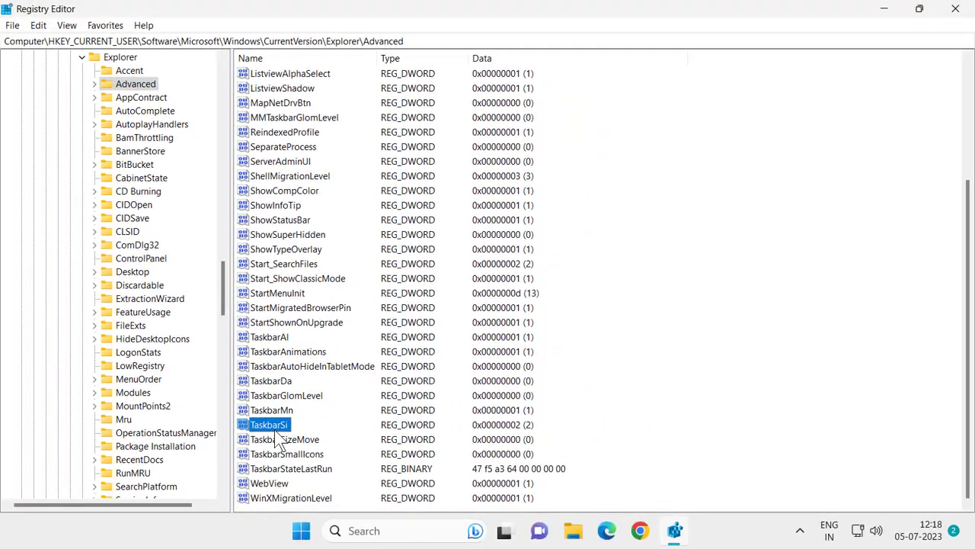
- Edit TaskbarSi's value data to 0 (hexadecimal) and save it
double_click(269, 424)
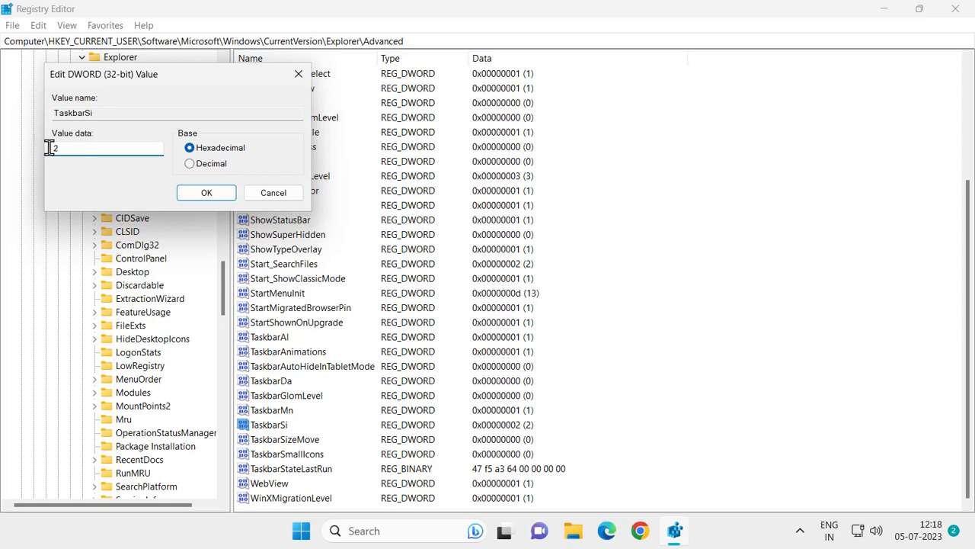
type("0")
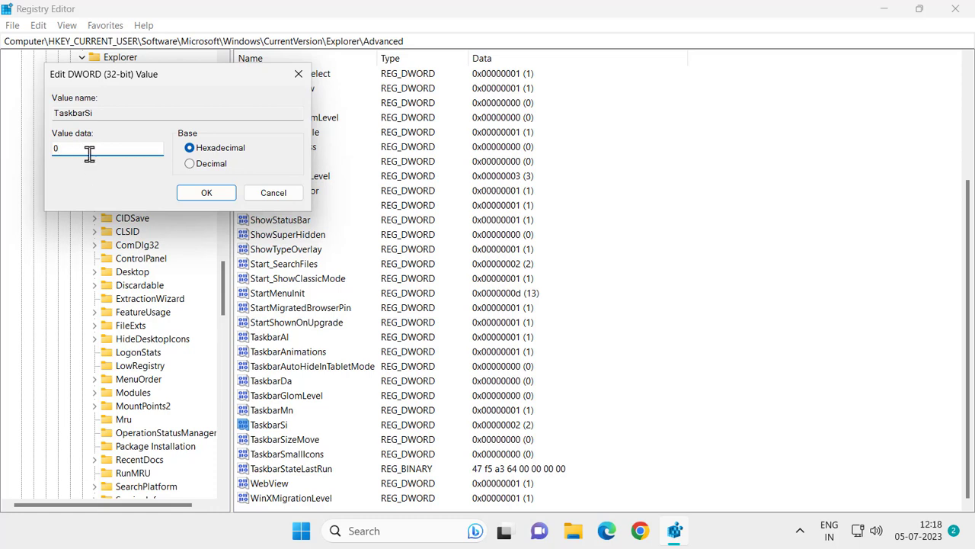
mouse_move(125, 177)
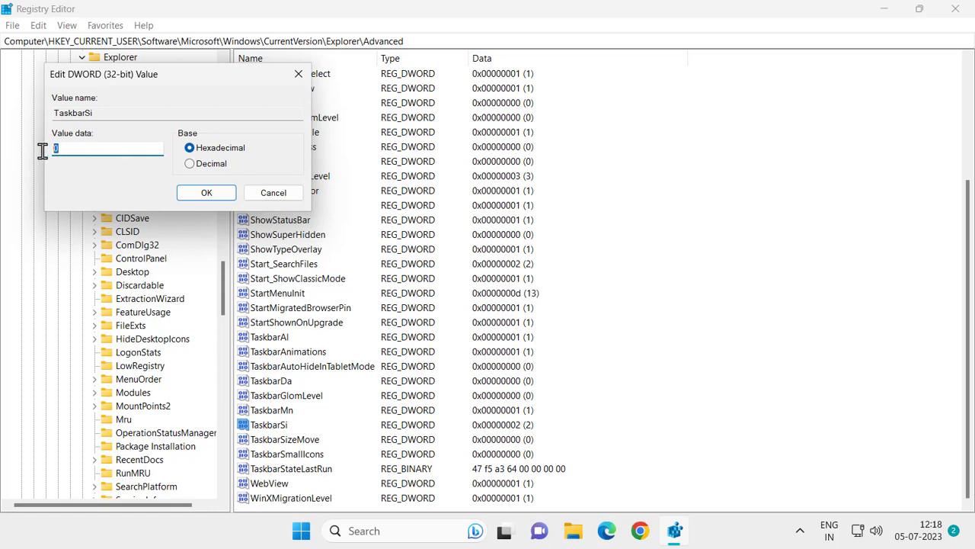
type("1")
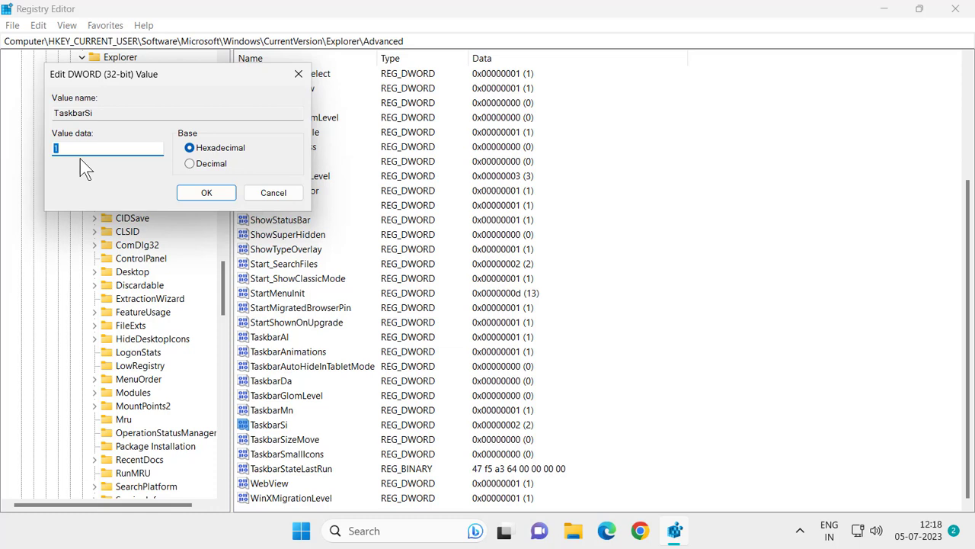
type("0")
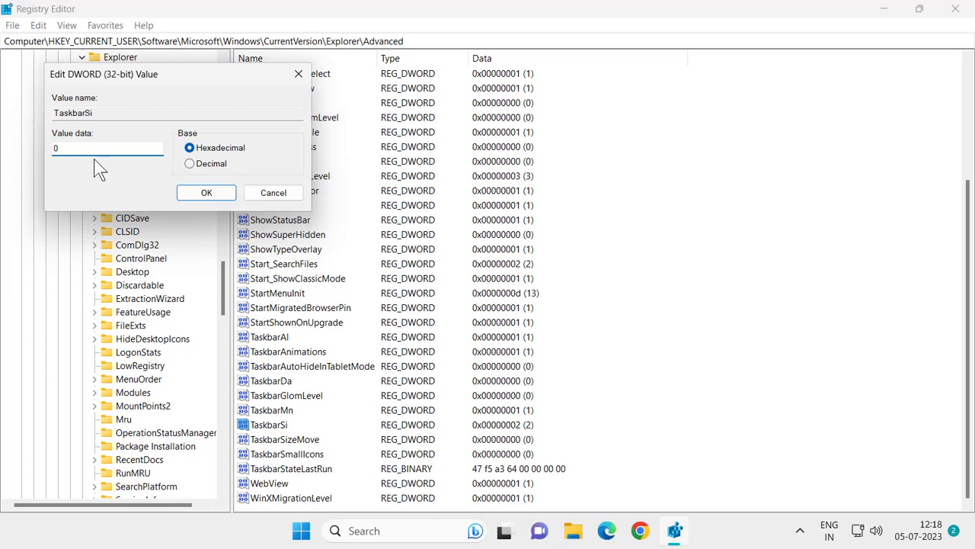
mouse_move(253, 526)
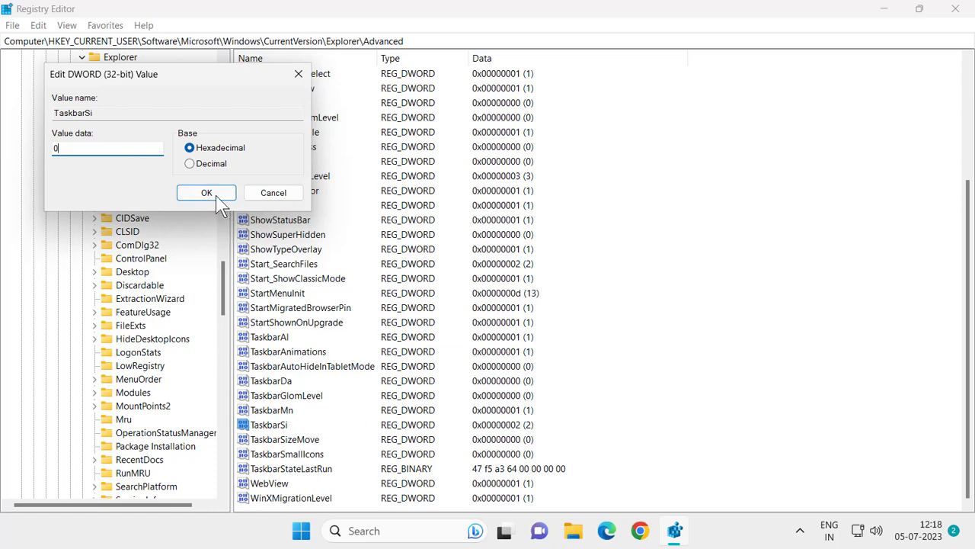
left_click(206, 192)
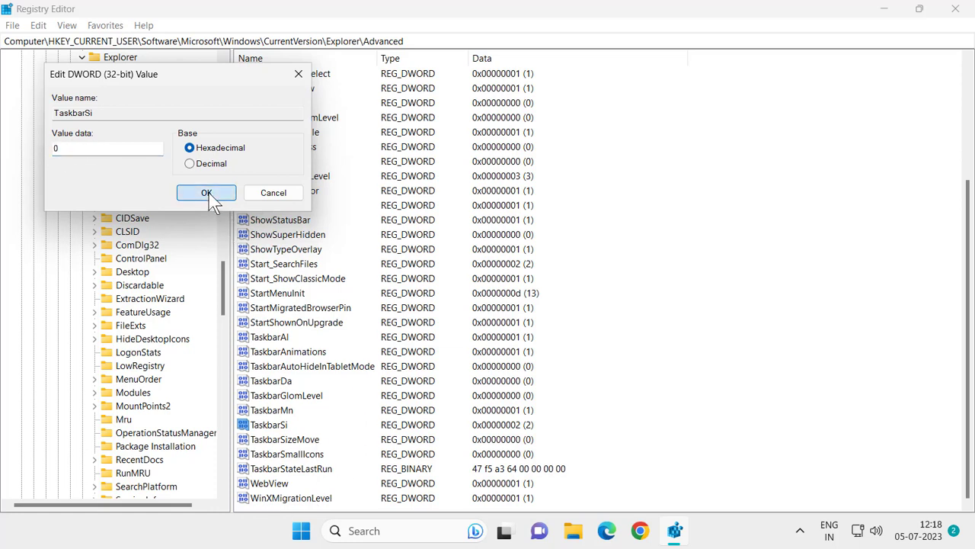
mouse_move(156, 189)
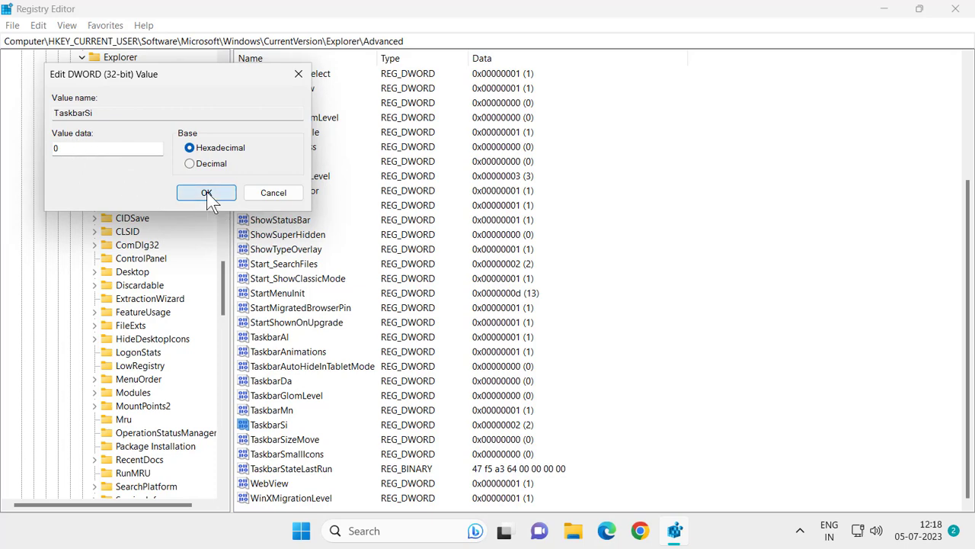
mouse_move(168, 186)
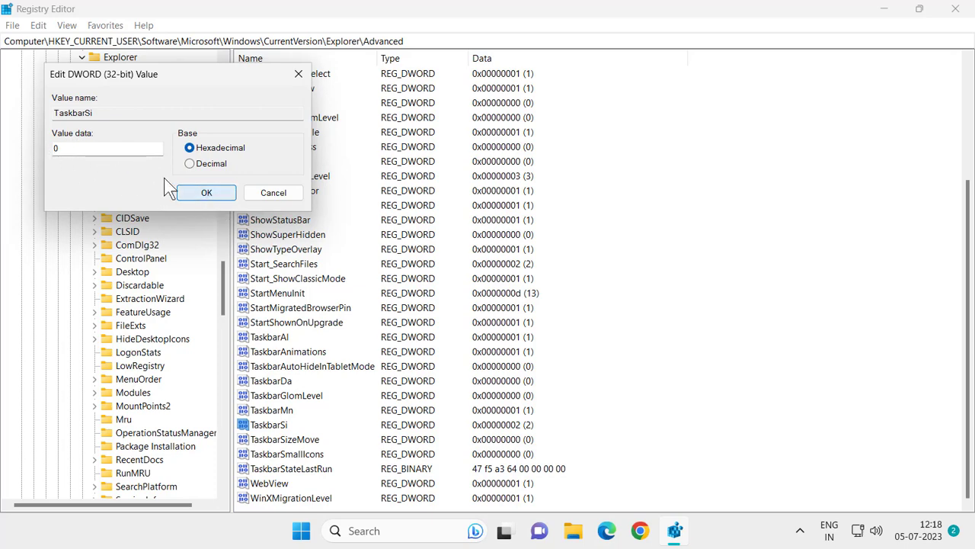
left_click(206, 192)
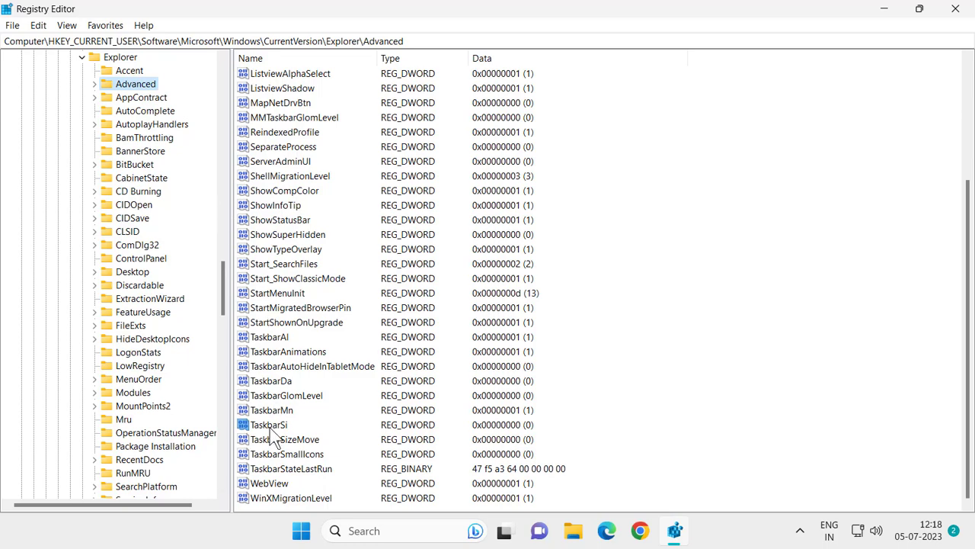